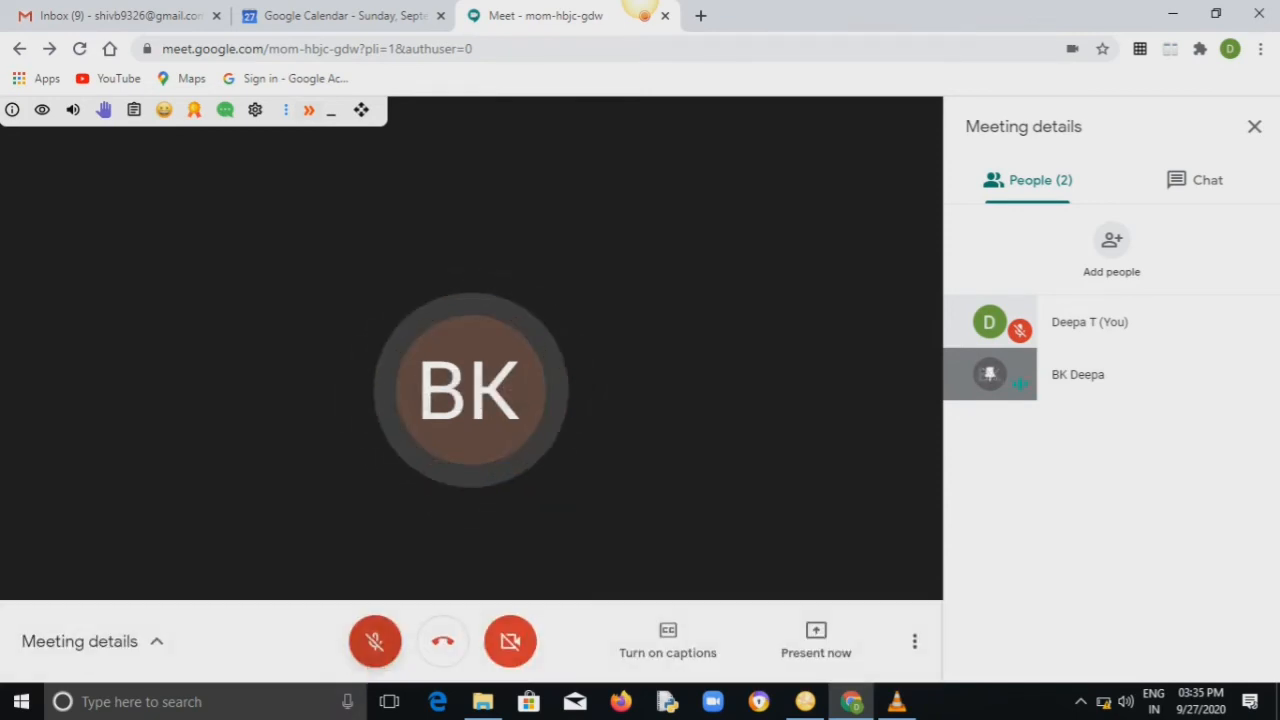
Toggle your microphone on and off several times in the new Meet call, ending muted
click(375, 641)
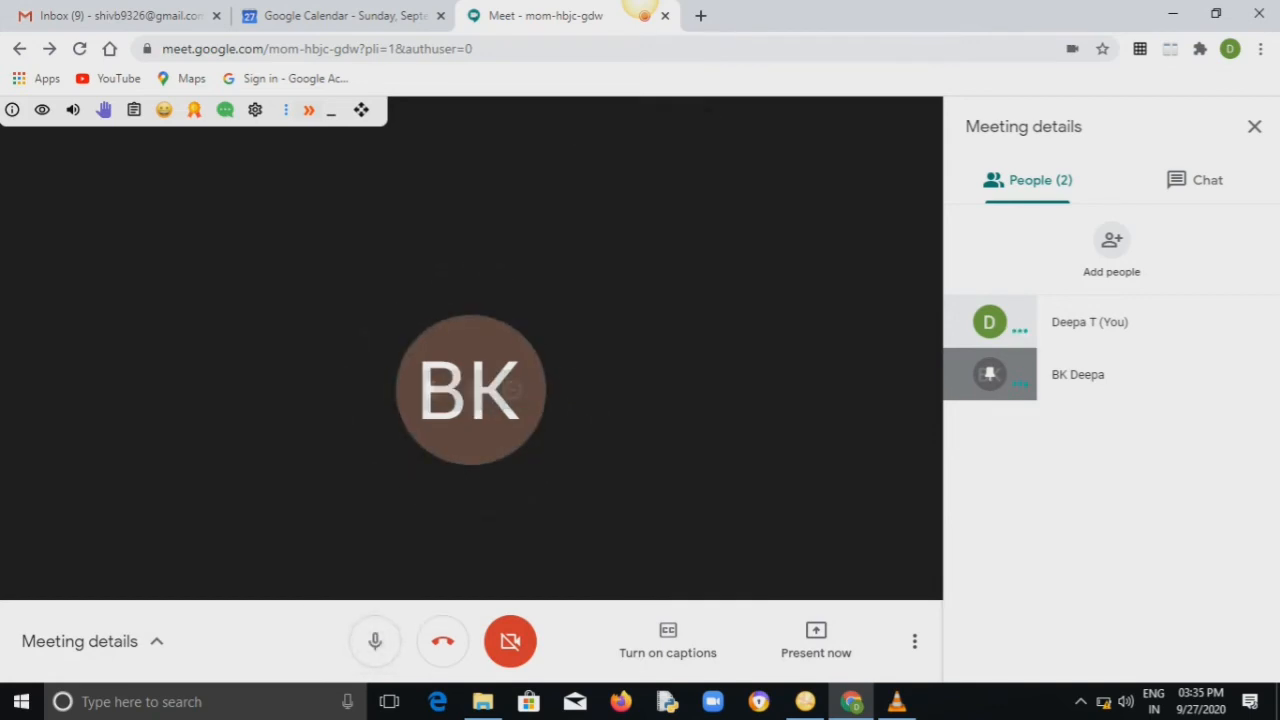
click(375, 641)
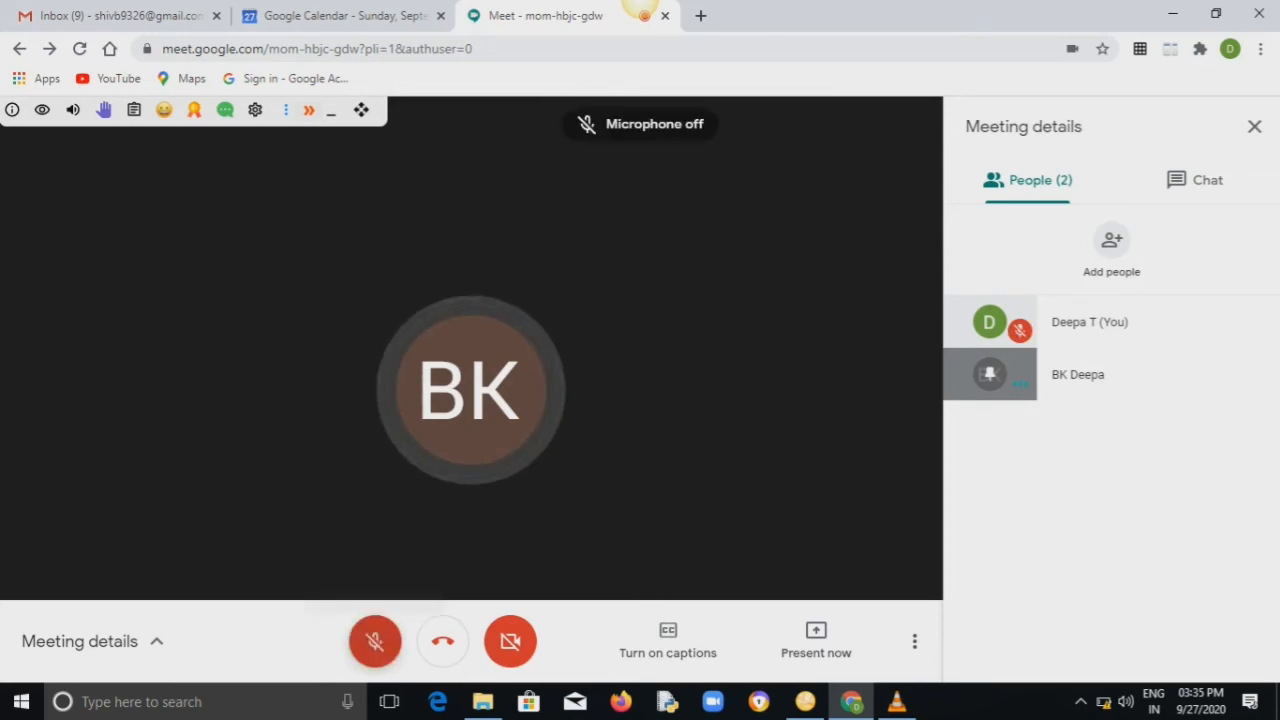
click(375, 641)
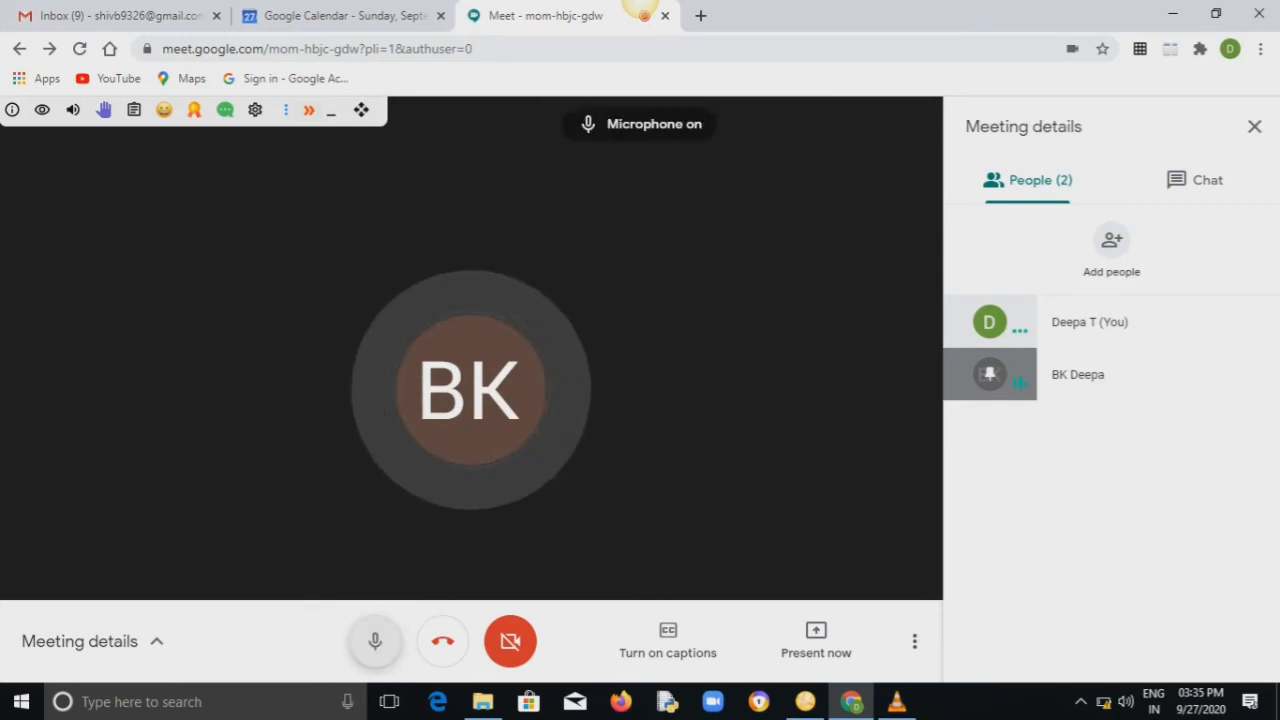
click(375, 641)
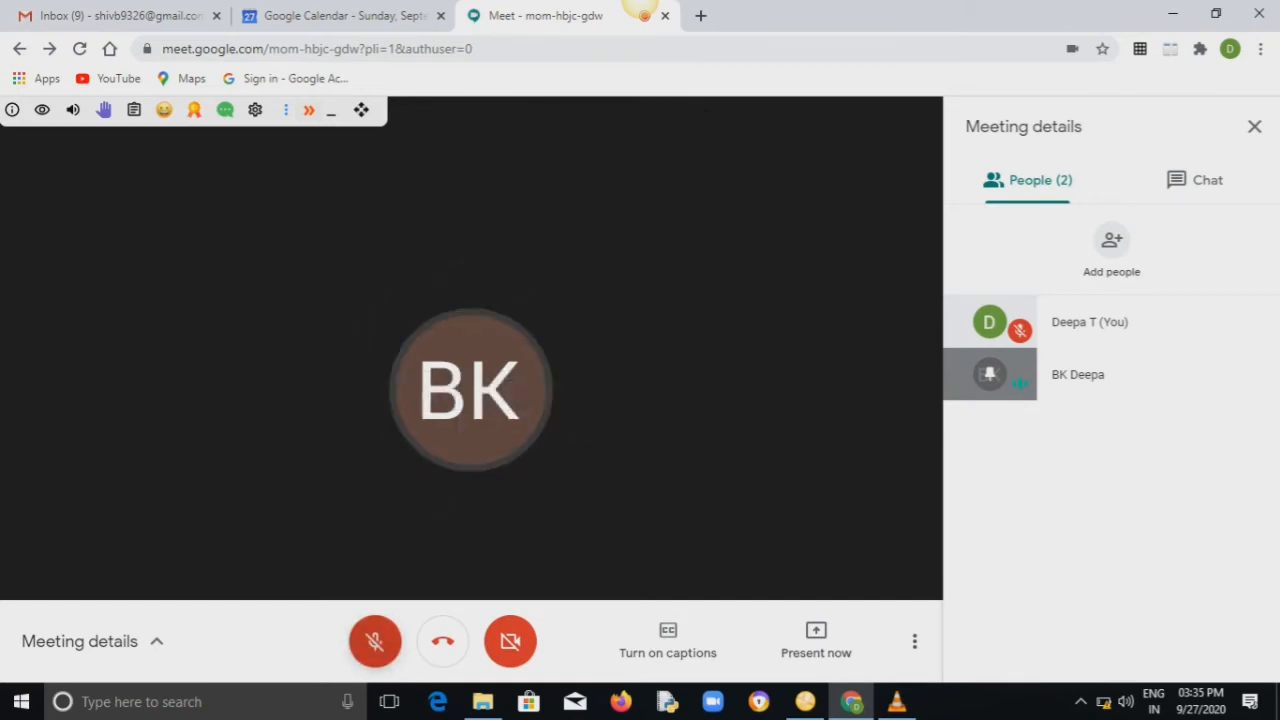
click(375, 641)
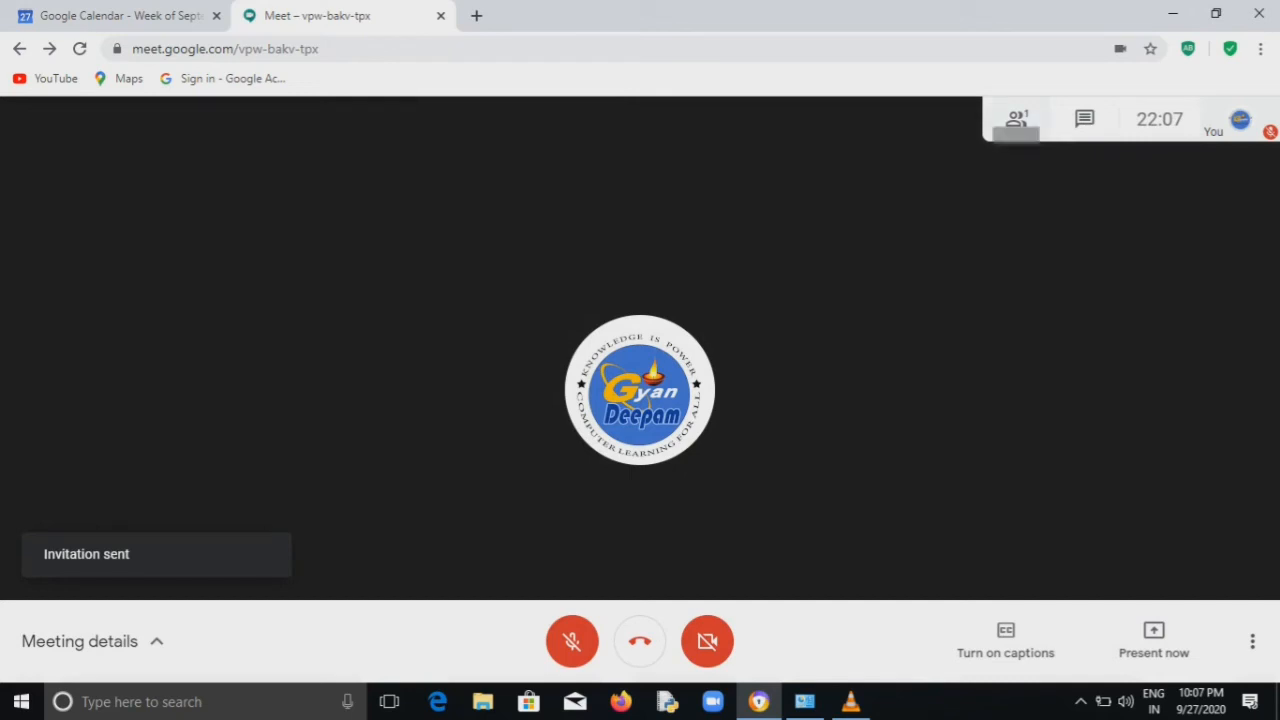
click(1016, 119)
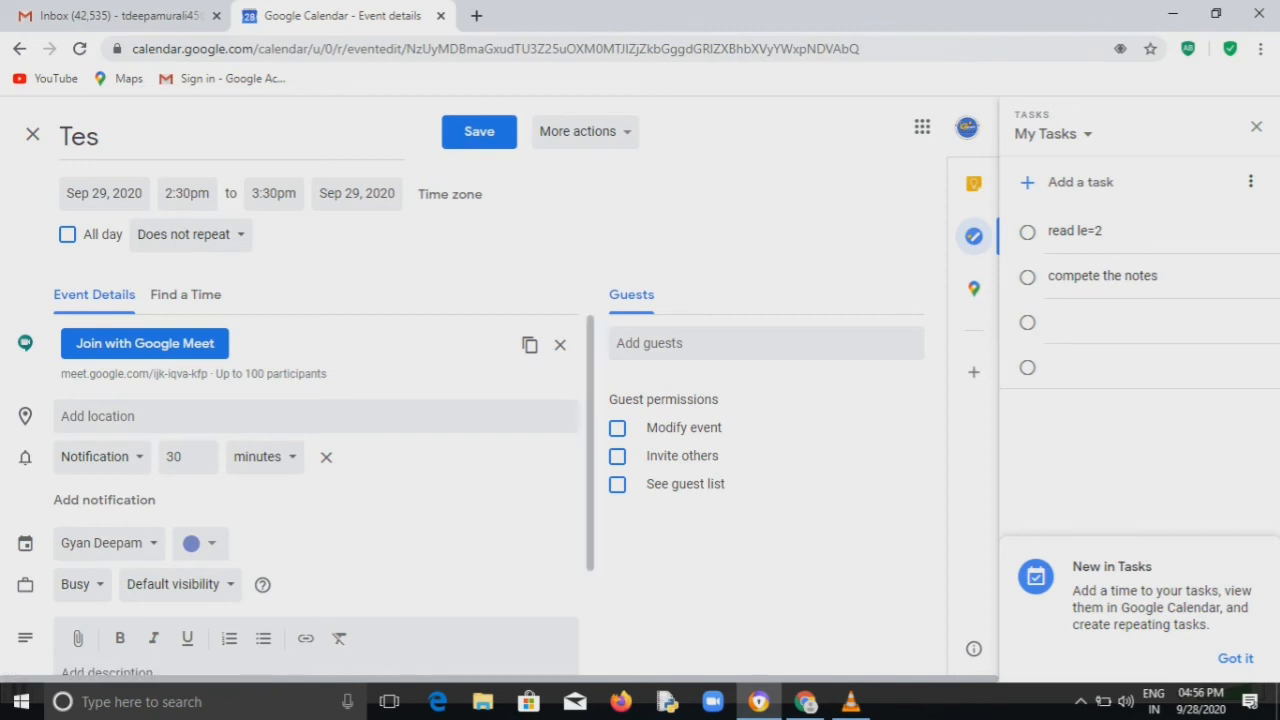
mouse_move(144, 343)
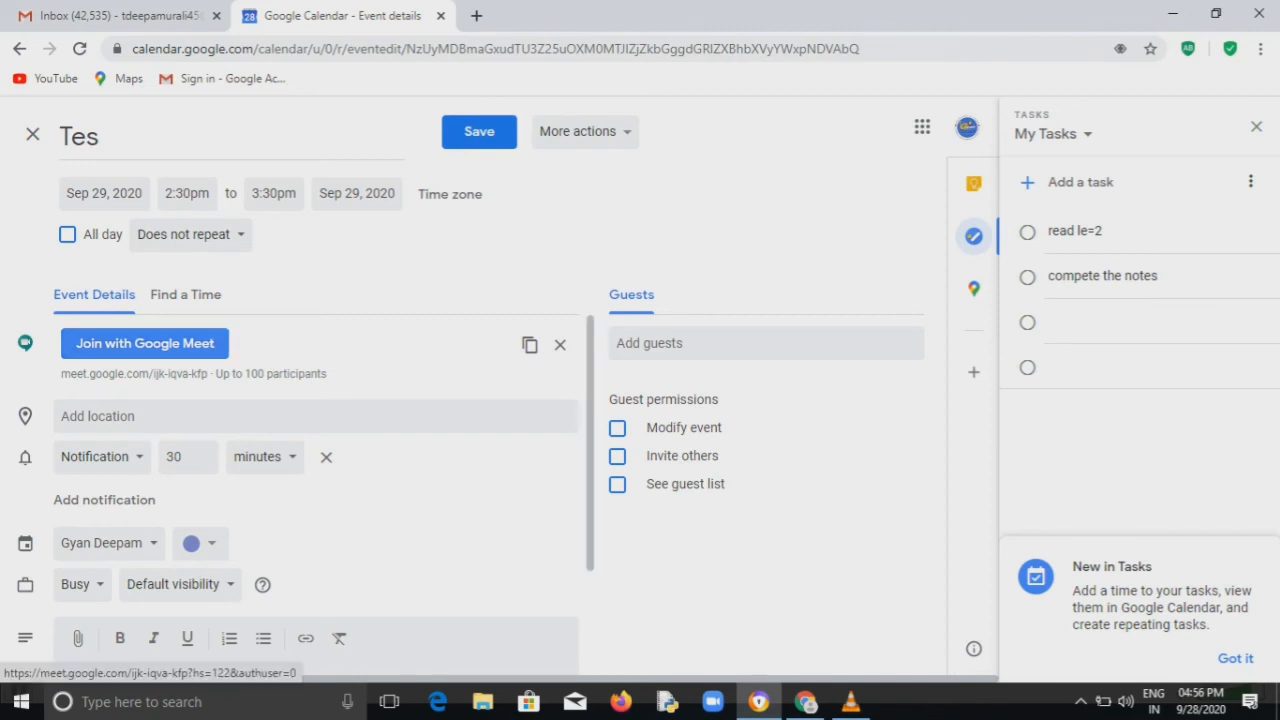